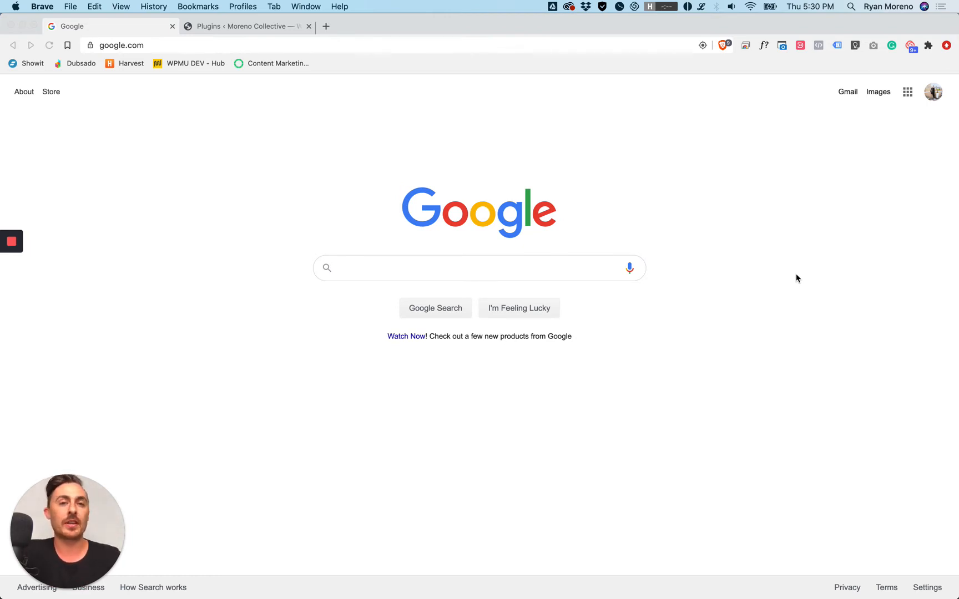
pyautogui.moveTo(373, 72)
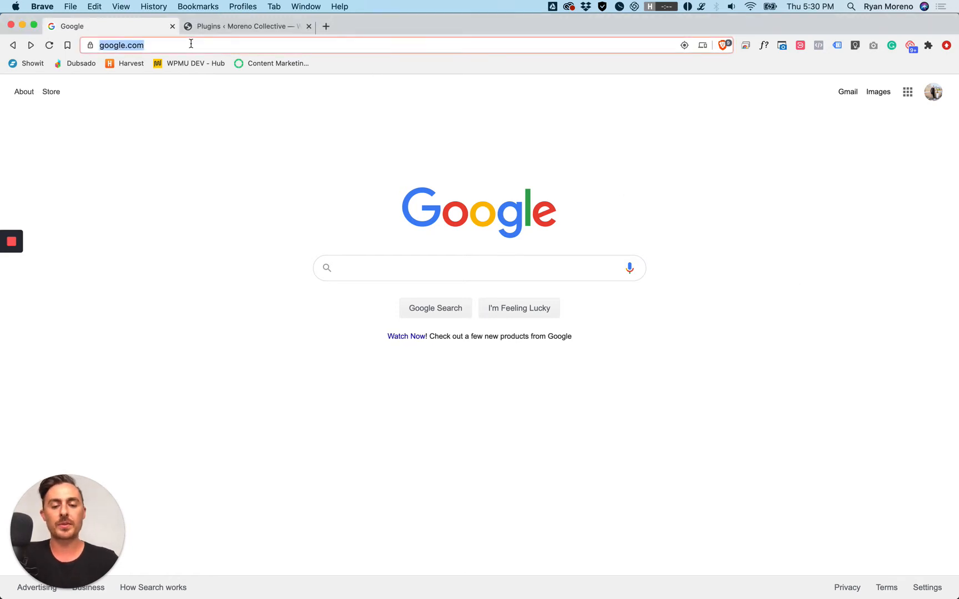
# - Visit morenocollective.com/review and land on the Moreno Collective Google review form
pyautogui.write('morenocollective.com')
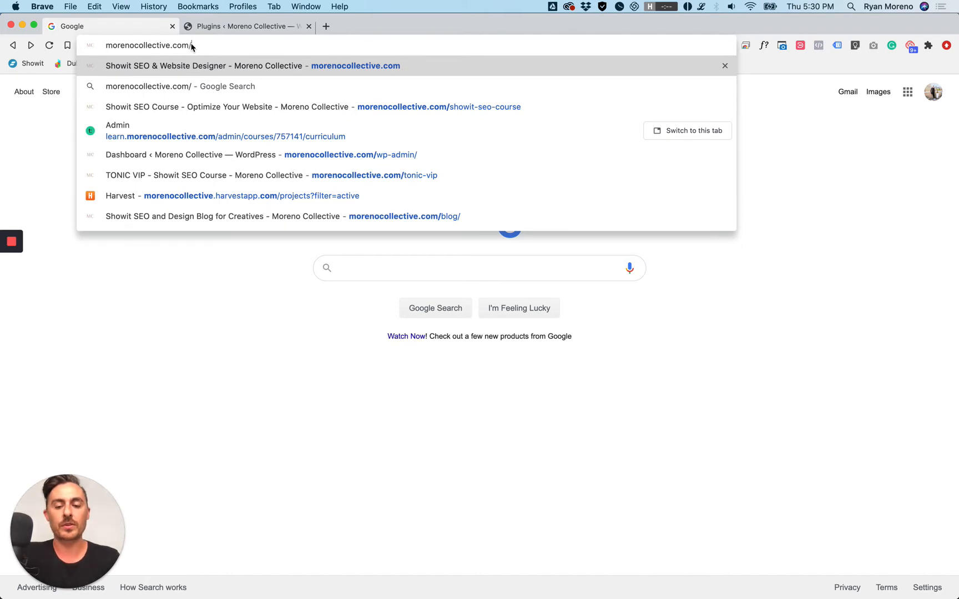
pyautogui.write('review')
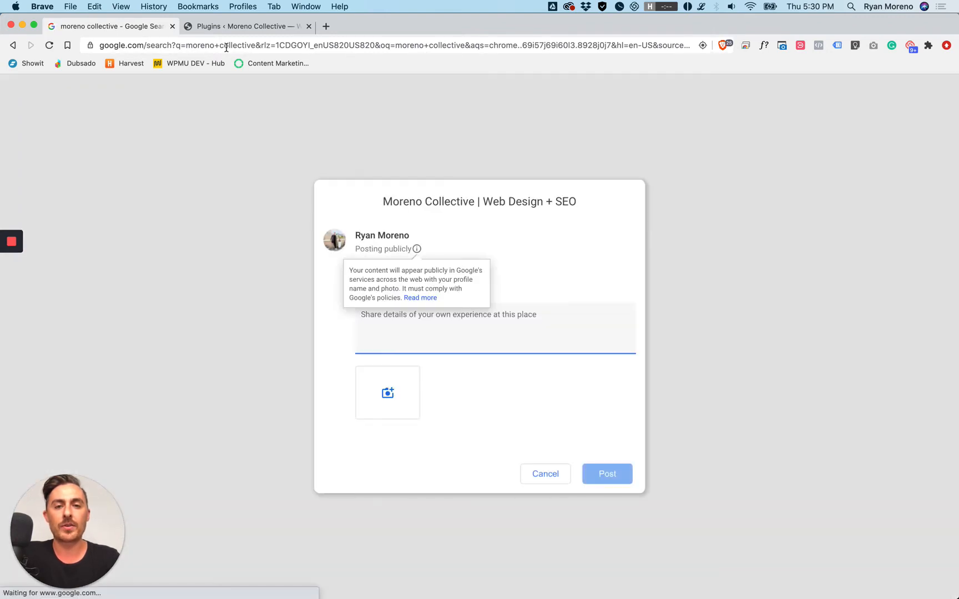
pyautogui.moveTo(501, 399)
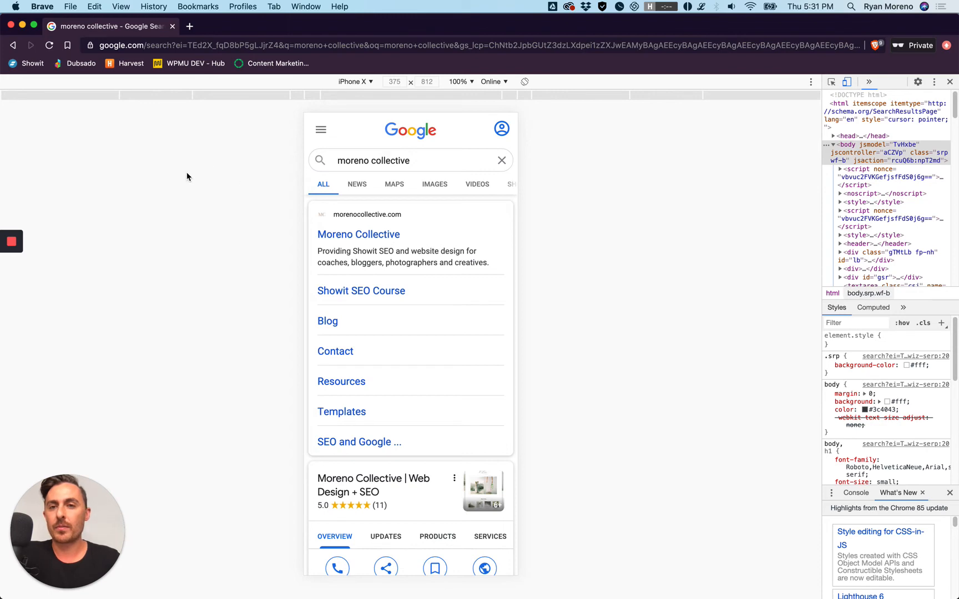
# - Scroll the mobile search results to the business panel's Reviews tab
pyautogui.scroll(-3)
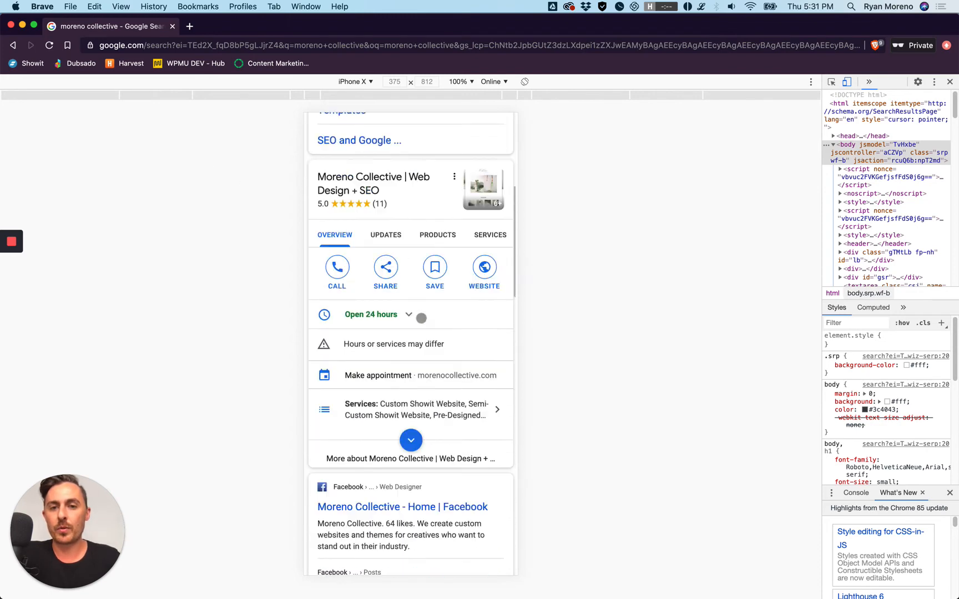
pyautogui.scroll(3)
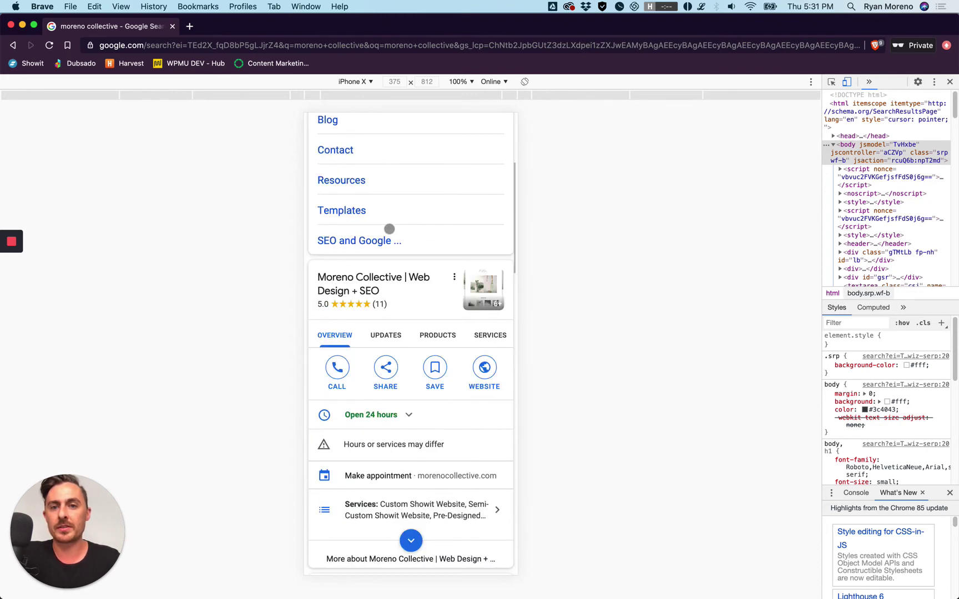
pyautogui.scroll(3)
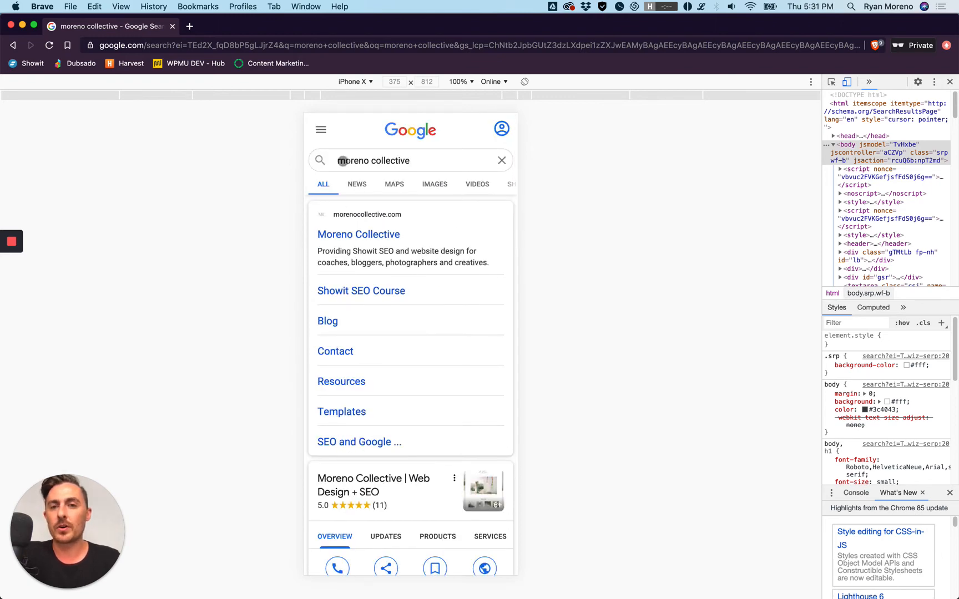
pyautogui.scroll(-3)
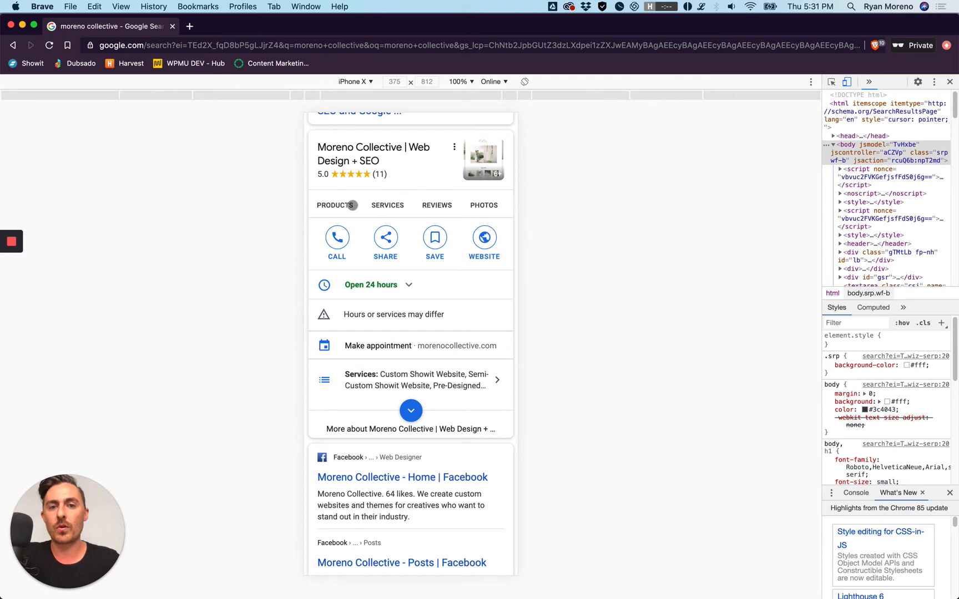
pyautogui.moveTo(435, 205)
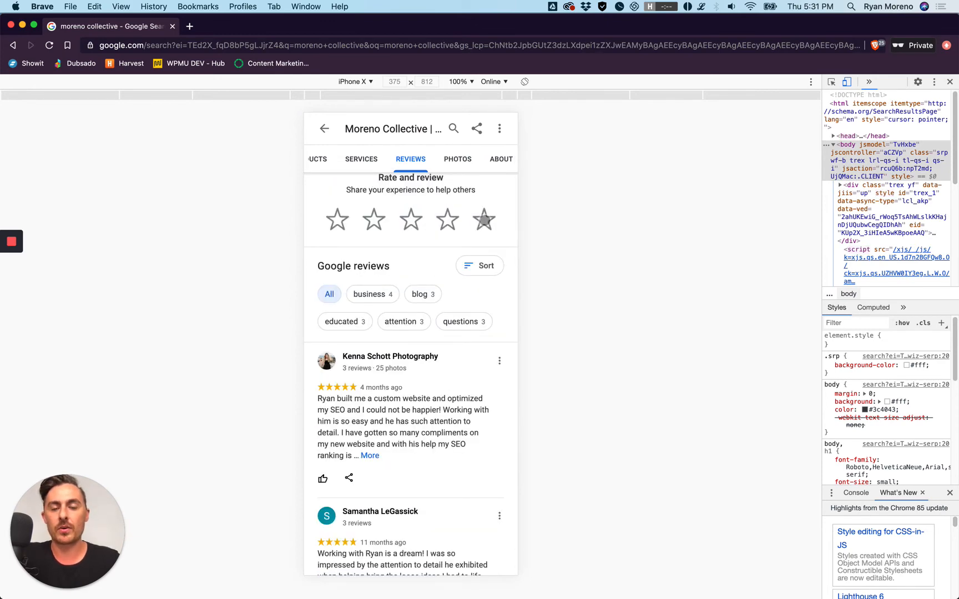
# - Tap a rating star to reach Google's sign-in-to-review prompt
pyautogui.click(484, 220)
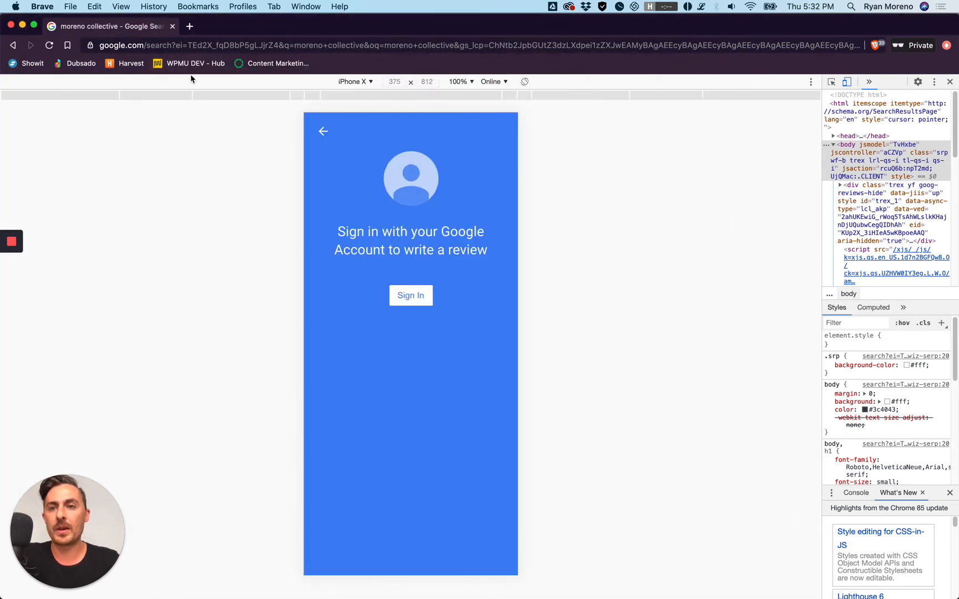
pyautogui.moveTo(523, 288)
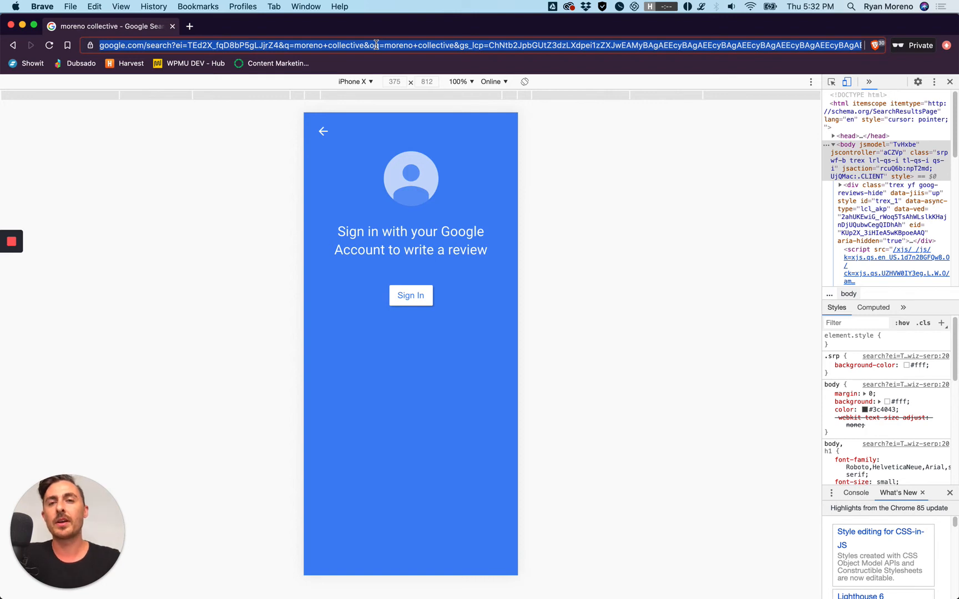
pyautogui.moveTo(142, 26)
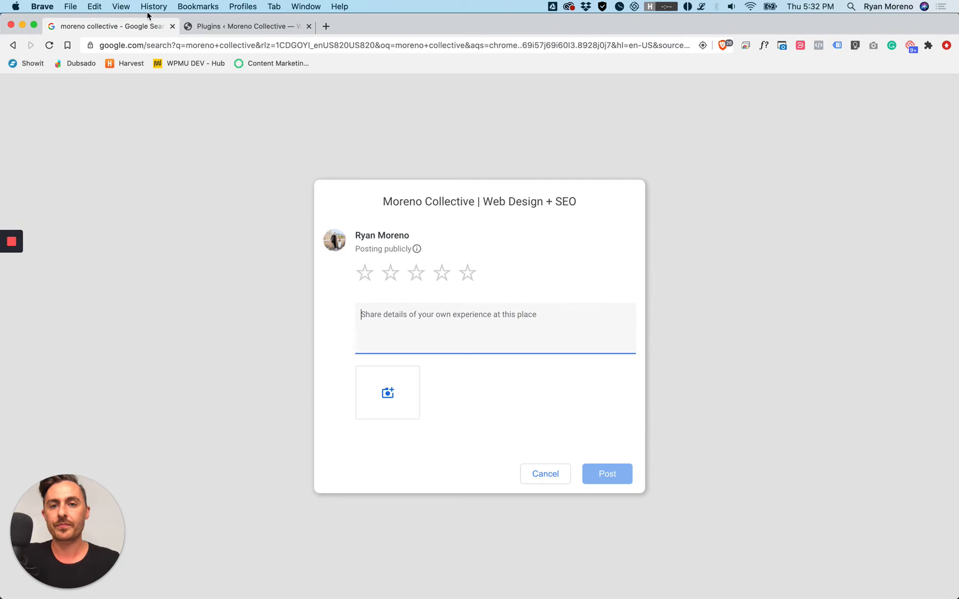
# - From the Plugins admin page, reach the Redirection plugin's Redirects list
pyautogui.click(247, 26)
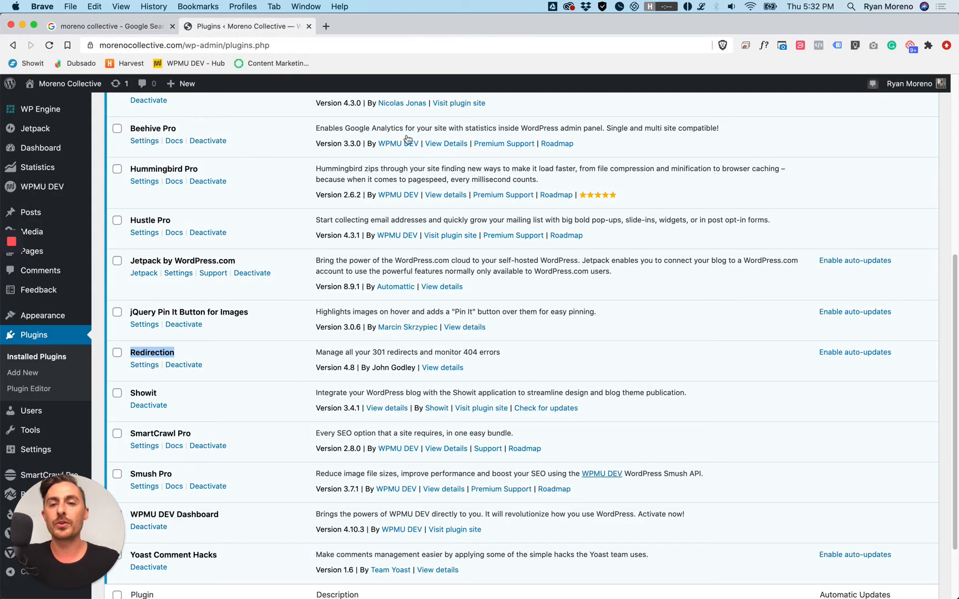
pyautogui.moveTo(262, 372)
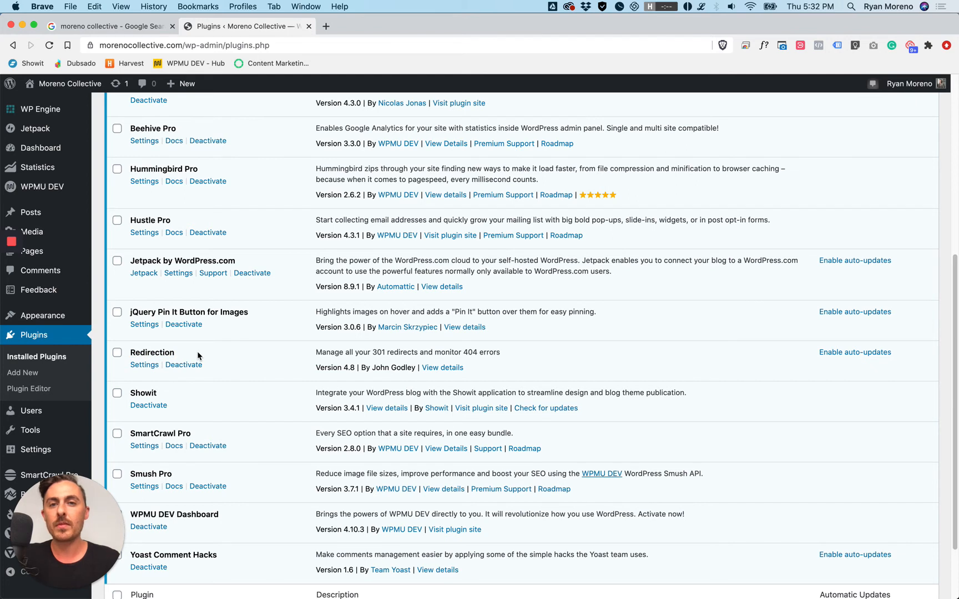
pyautogui.scroll(-3)
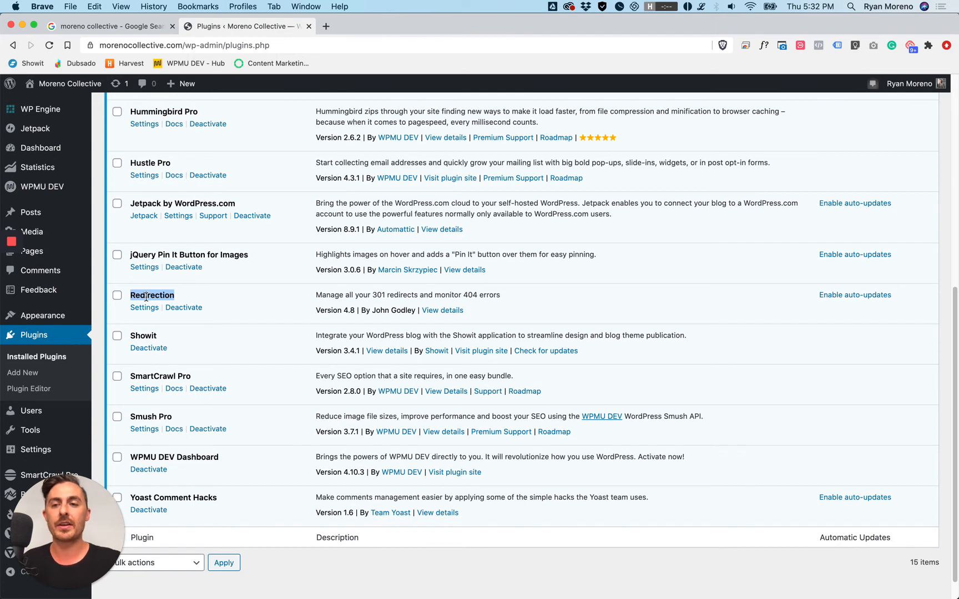
pyautogui.moveTo(23, 373)
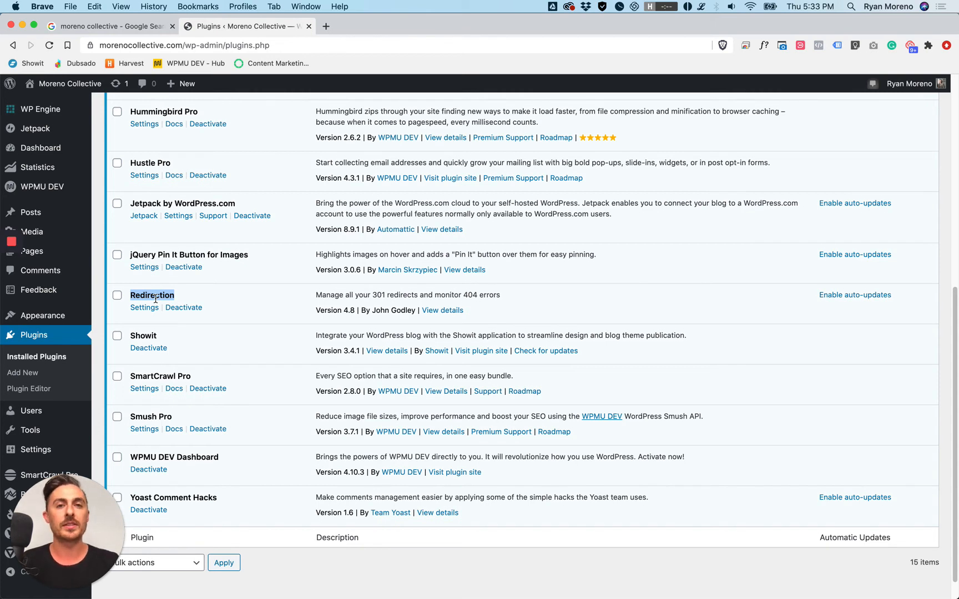
pyautogui.click(144, 307)
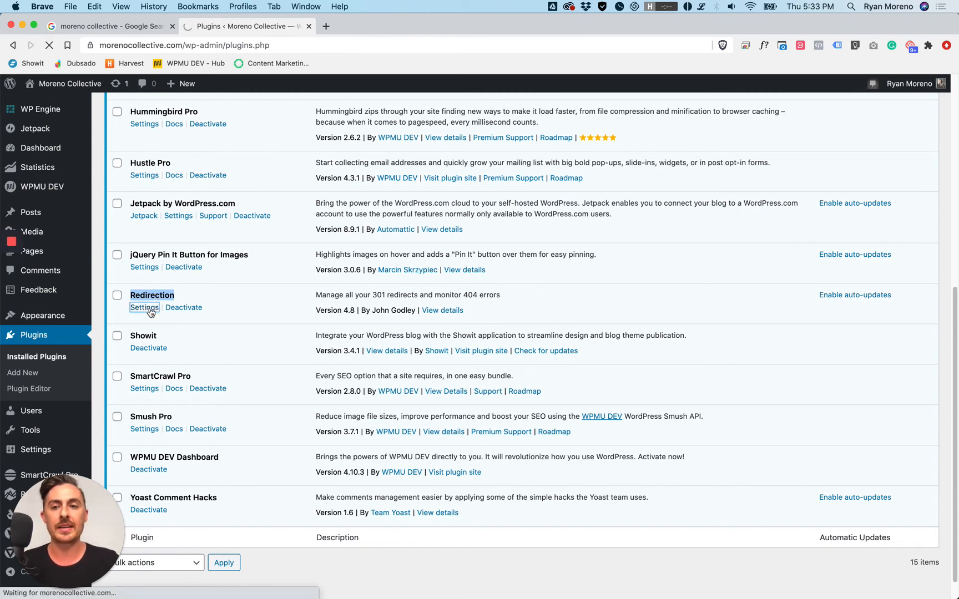
pyautogui.moveTo(167, 169)
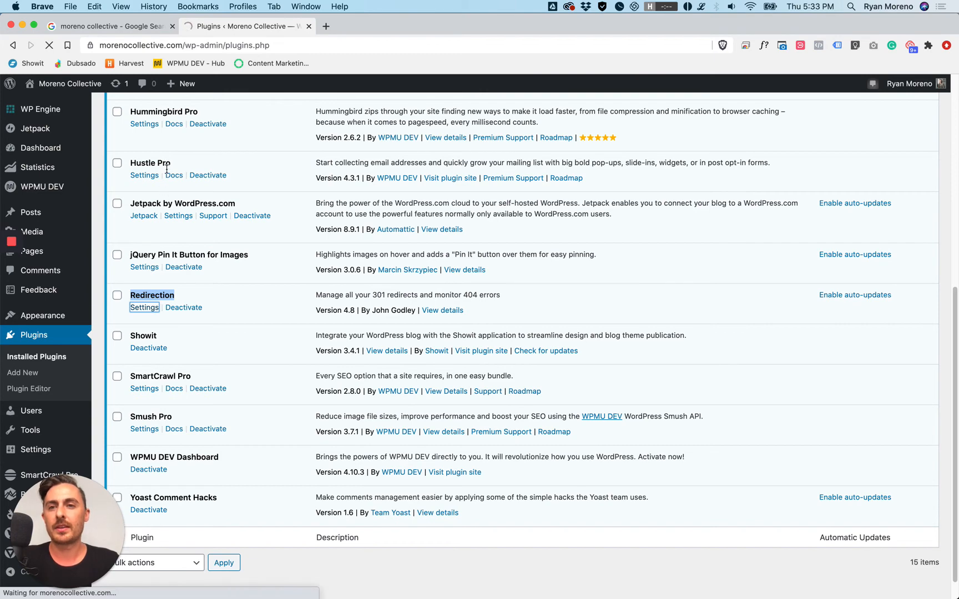
pyautogui.click(144, 307)
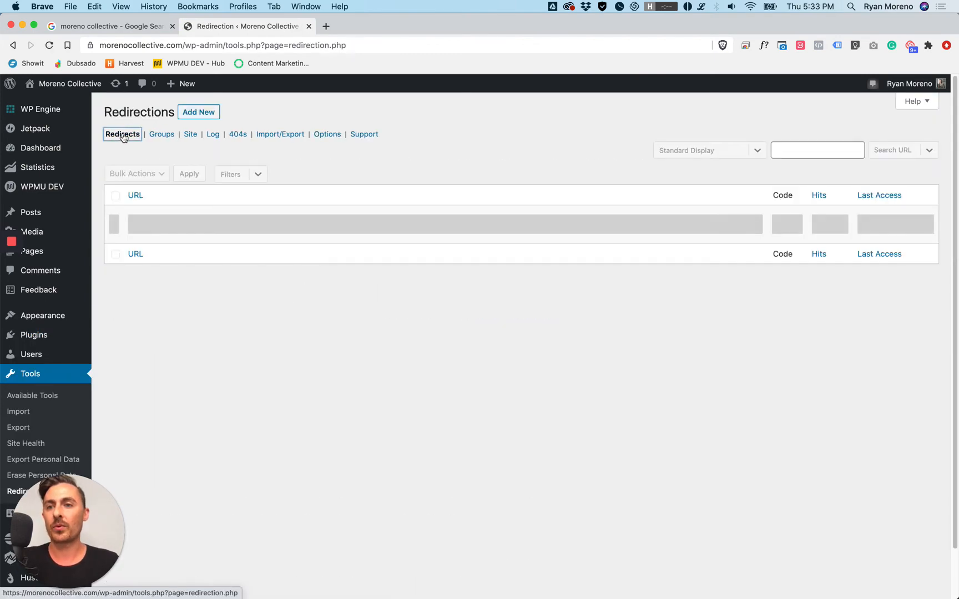
# - Enter /review as the new redirect's source URL and the Google review link as its target
pyautogui.scroll(-3)
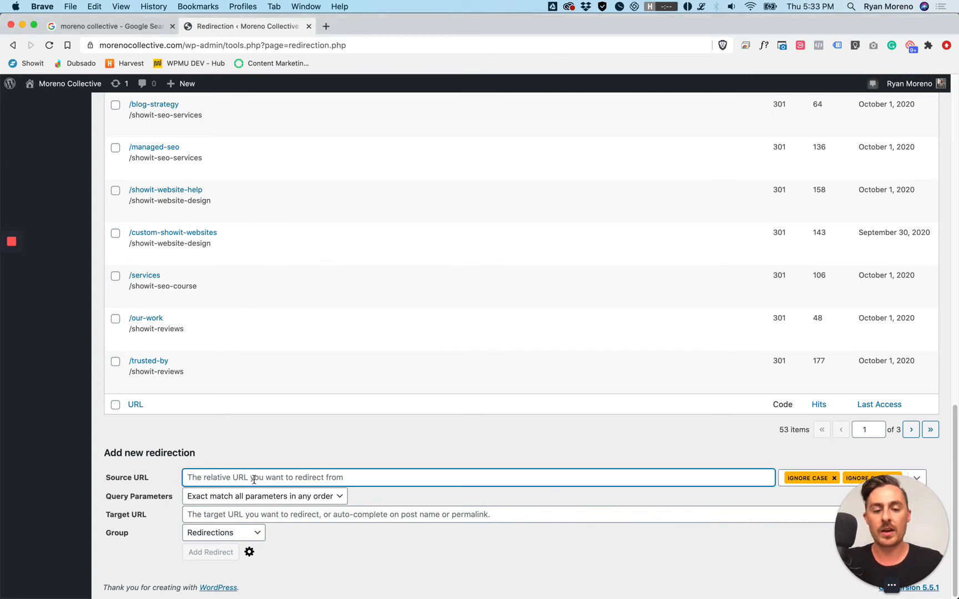
pyautogui.write('/re')
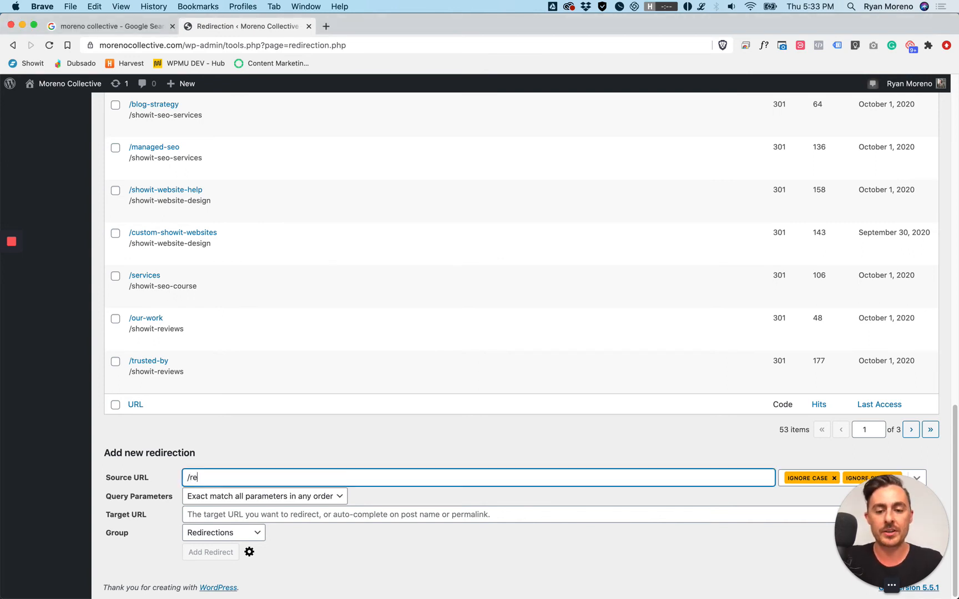
pyautogui.write('view')
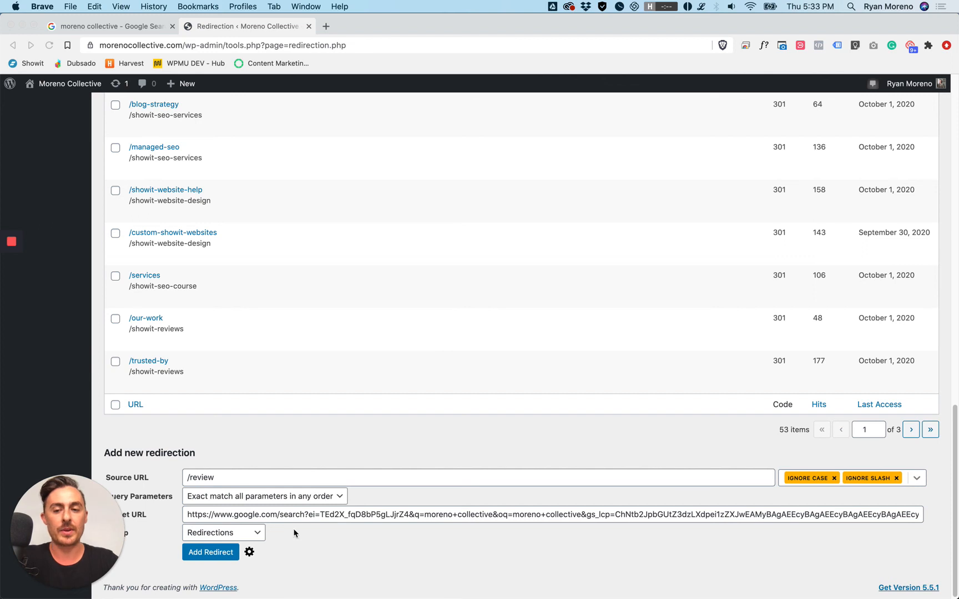
pyautogui.moveTo(763, 478)
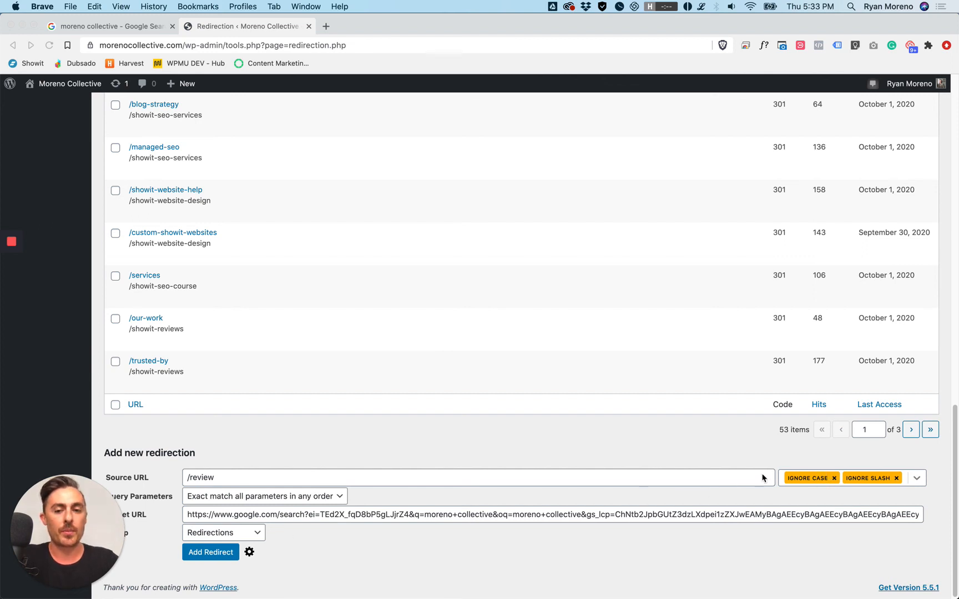
pyautogui.moveTo(807, 484)
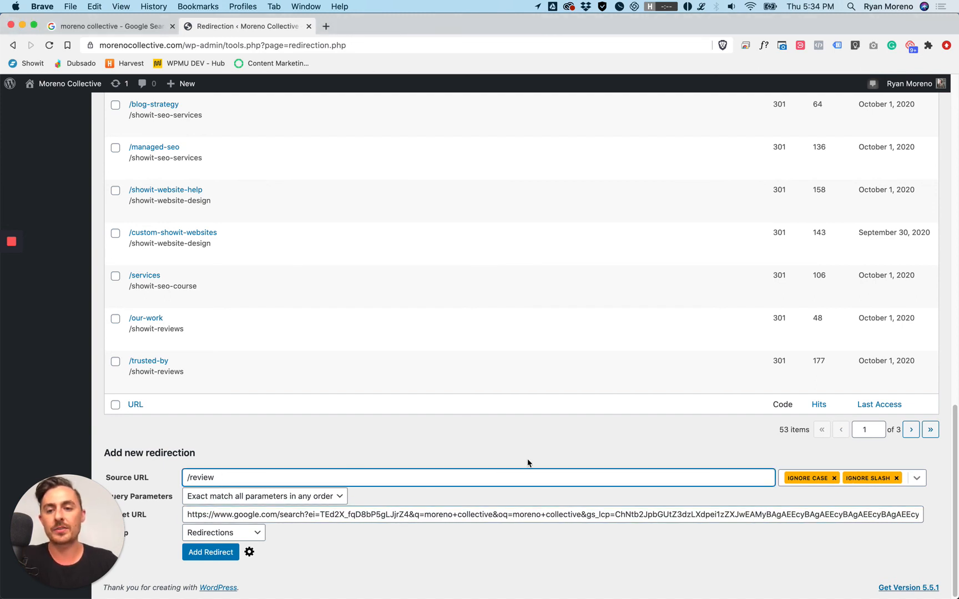
pyautogui.write('/')
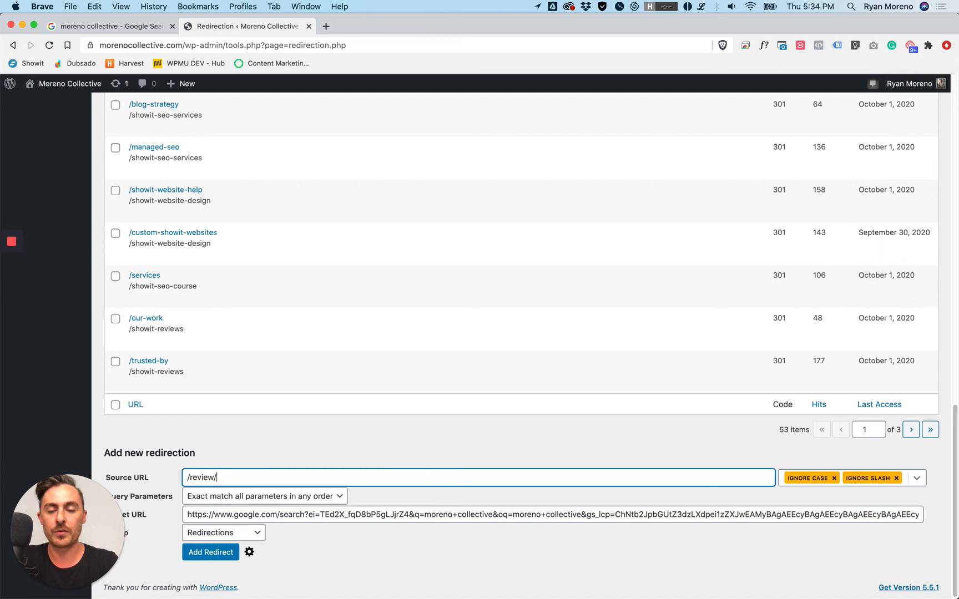
pyautogui.press('Backspace')
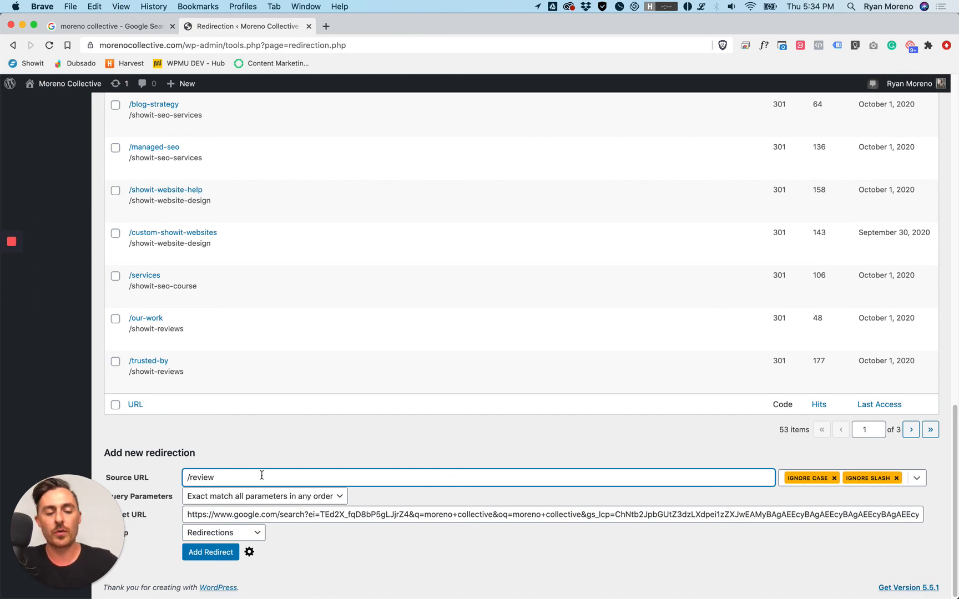
pyautogui.write('R')
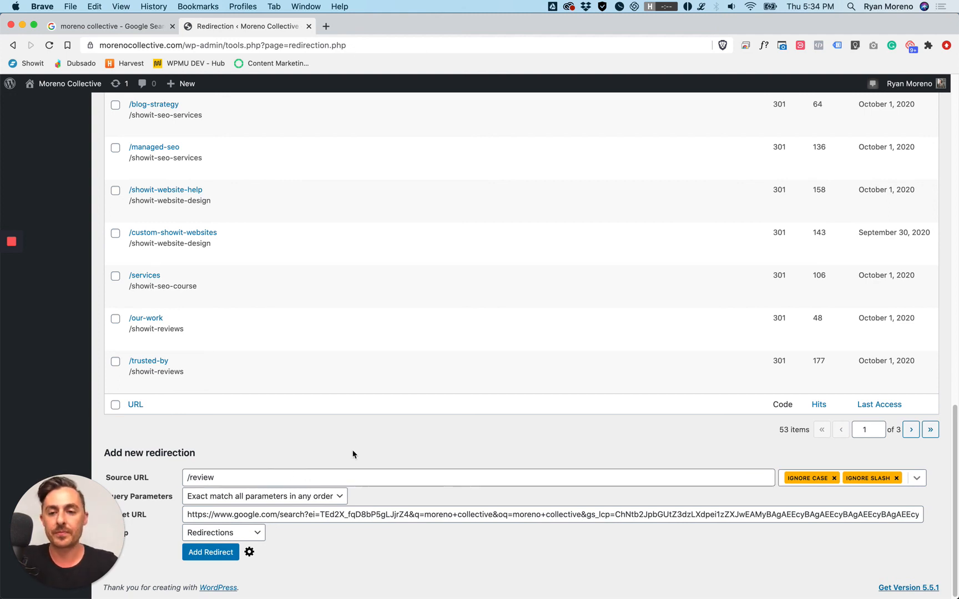
pyautogui.moveTo(264, 237)
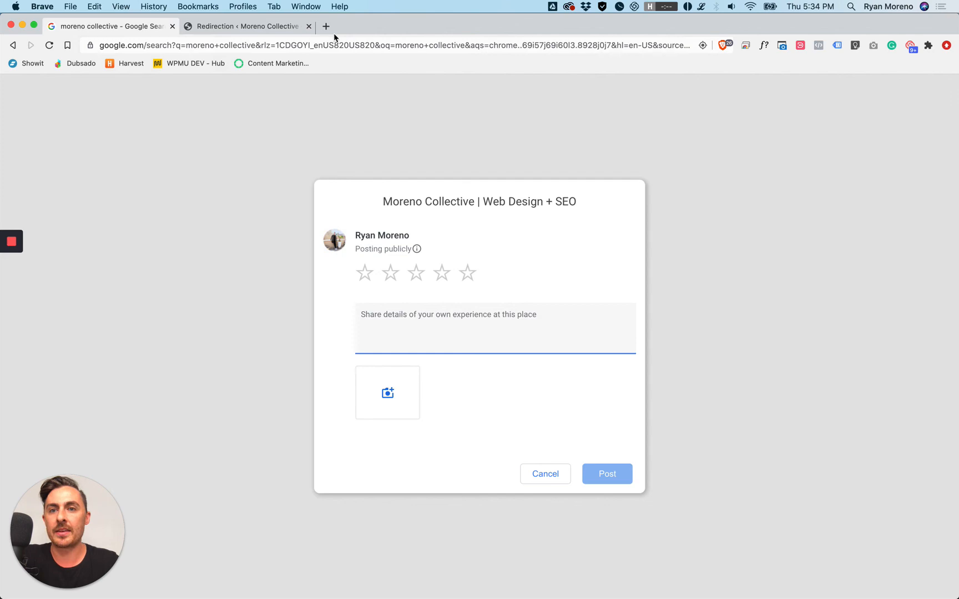
# - Visit morenocollective.com/review in a new tab to confirm it reaches the Google review form
pyautogui.click(326, 26)
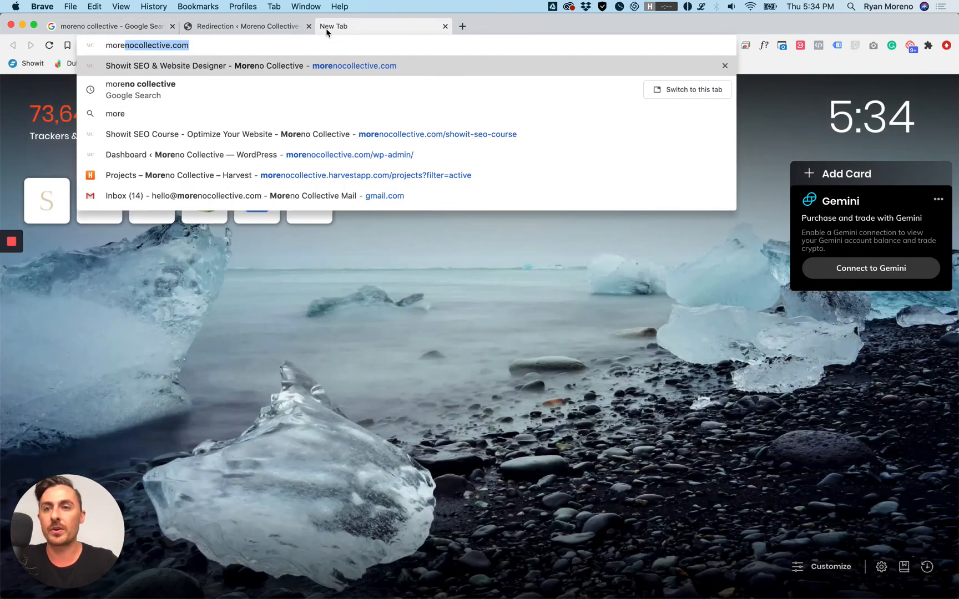
pyautogui.write('/review')
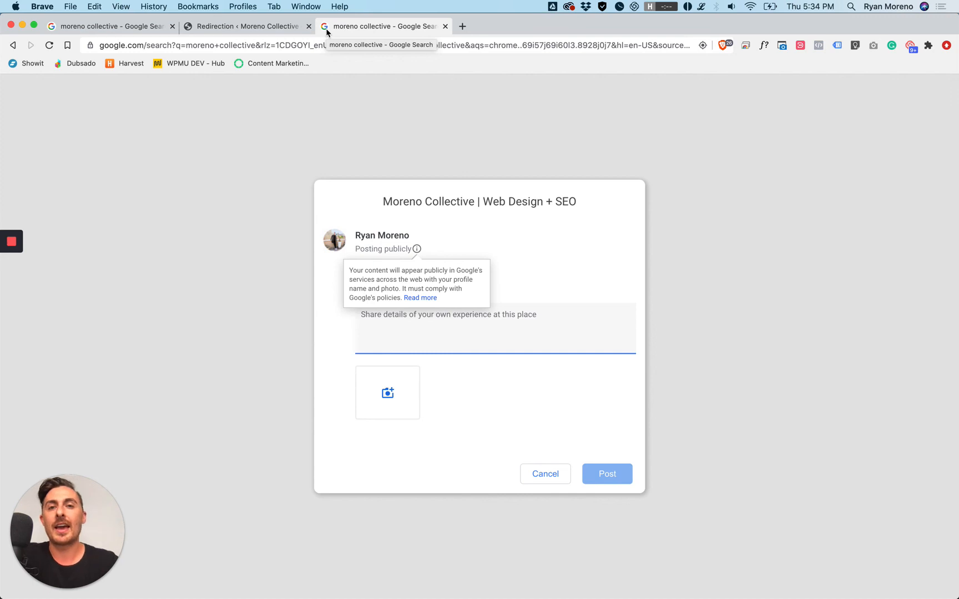
pyautogui.moveTo(145, 229)
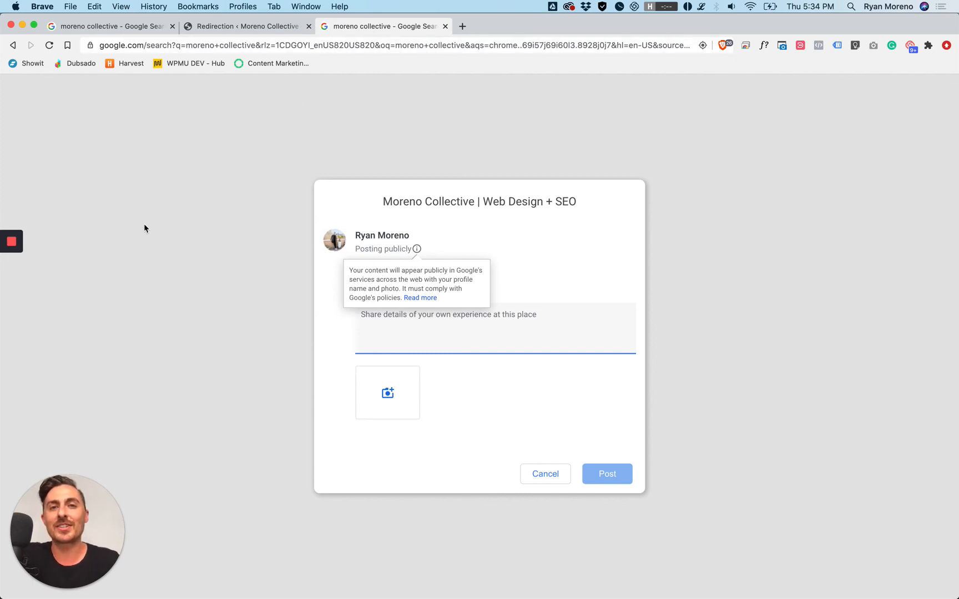